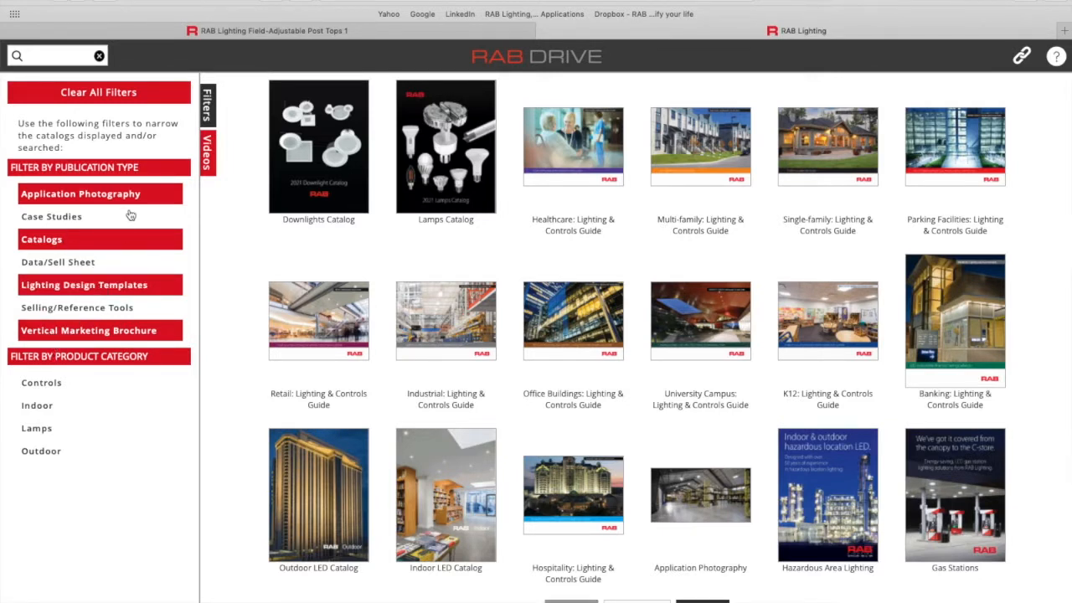
Filter the catalog library to the Lighting Design Templates publication type.
left_click(84, 284)
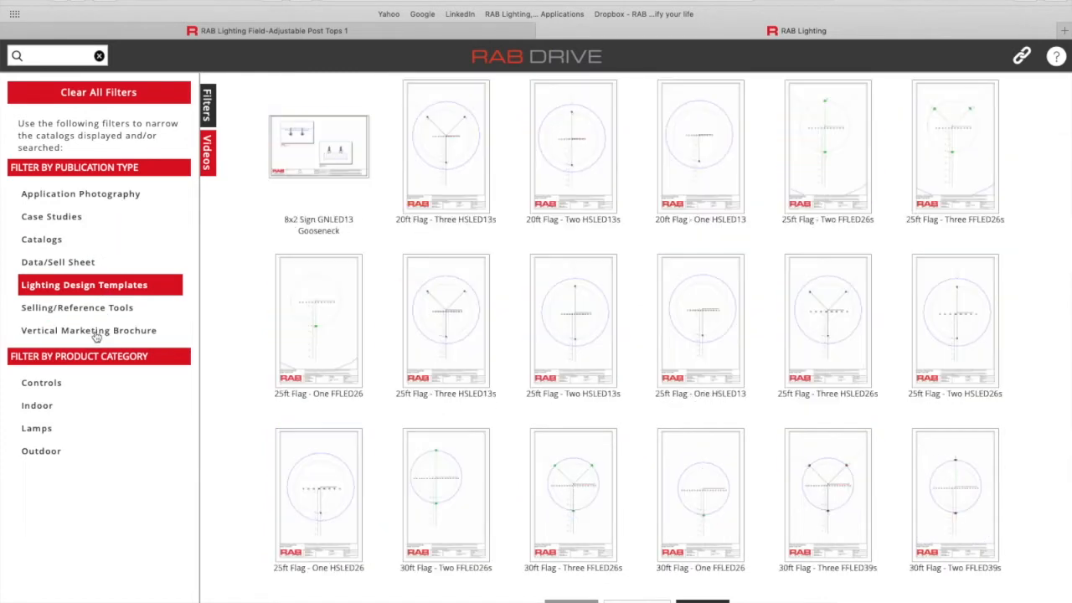
mouse_move(241, 335)
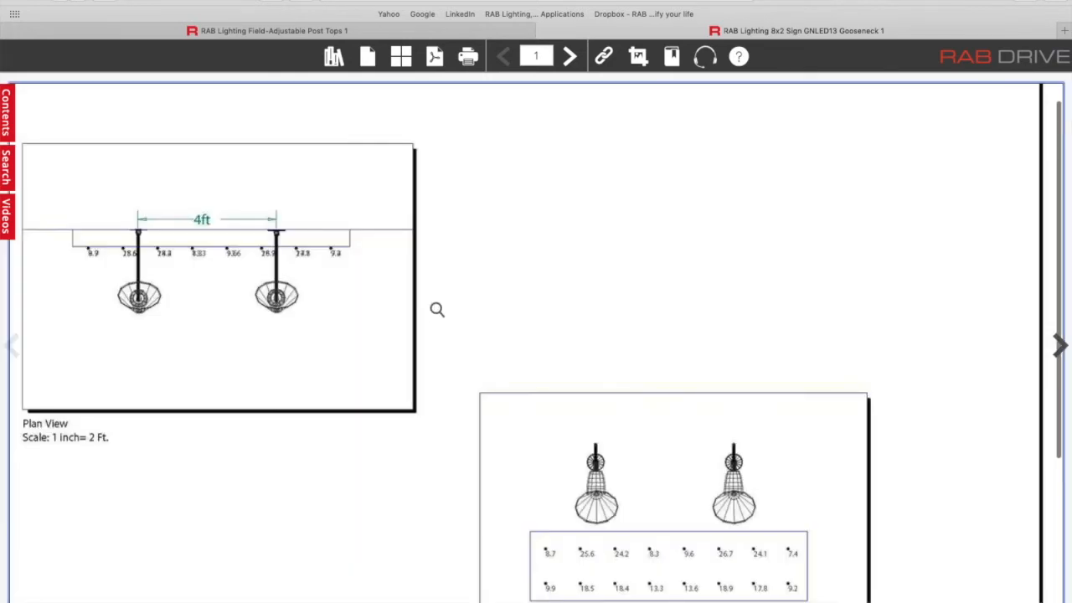
Skim the gooseneck sign layout, return to the library and browse down to the 30ft and 35ft flag templates.
scroll("down", 3)
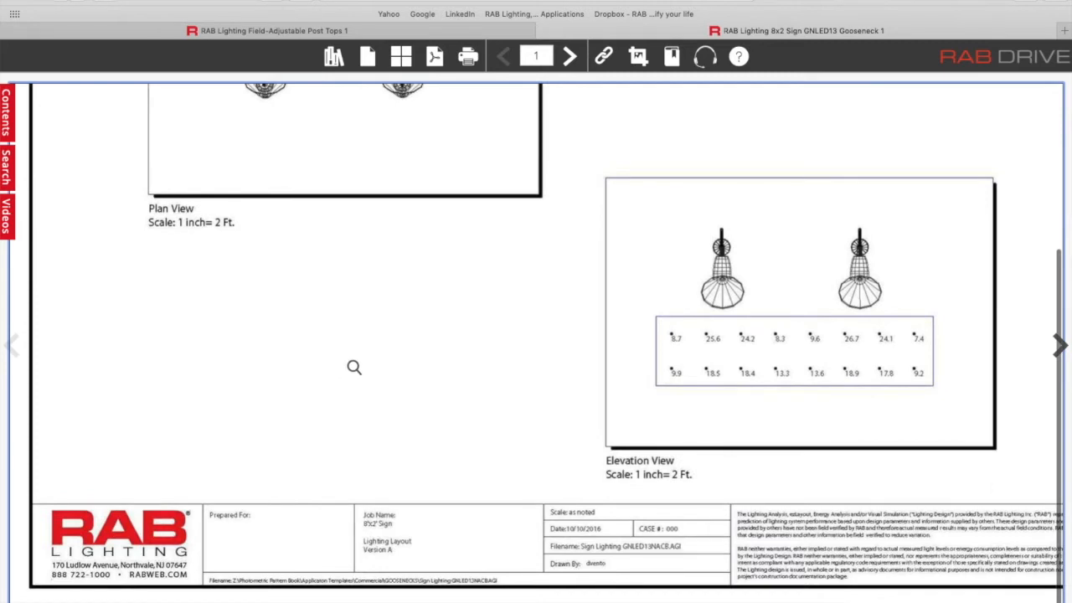
left_click(568, 55)
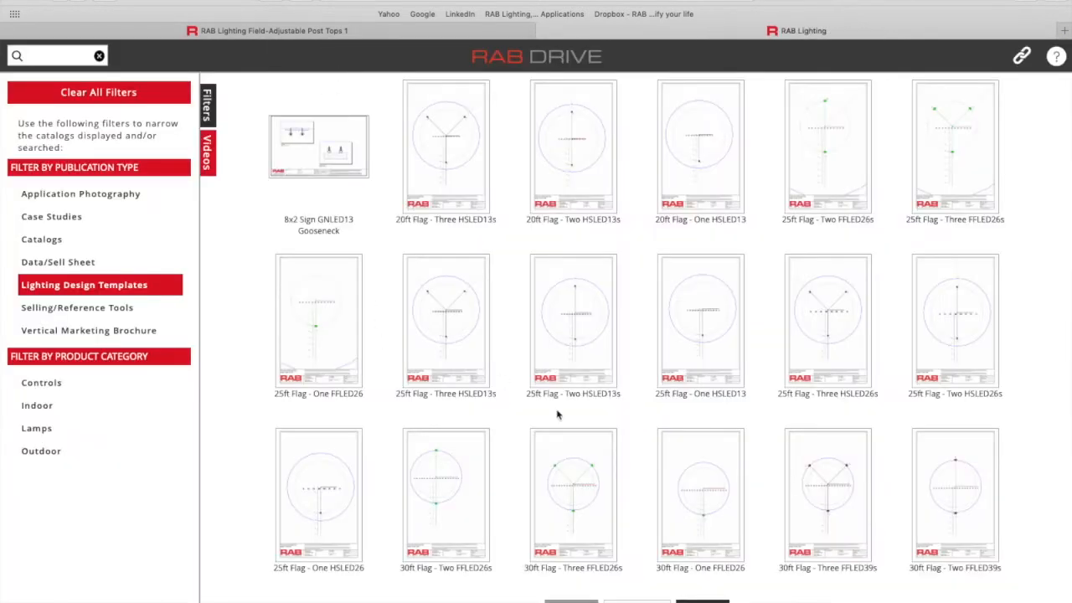
scroll("down", 3)
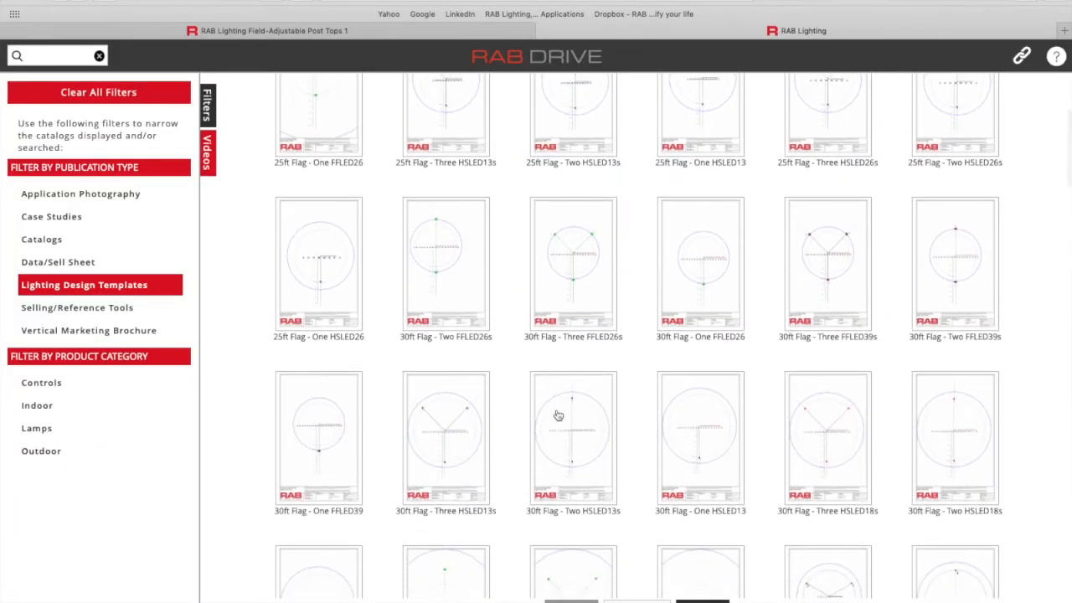
scroll("down", 3)
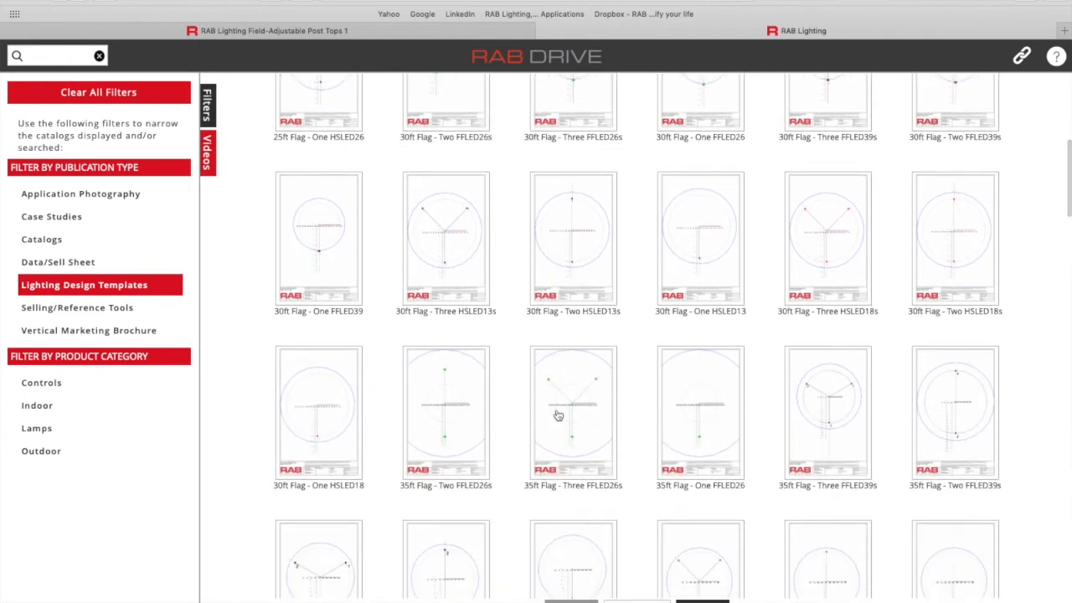